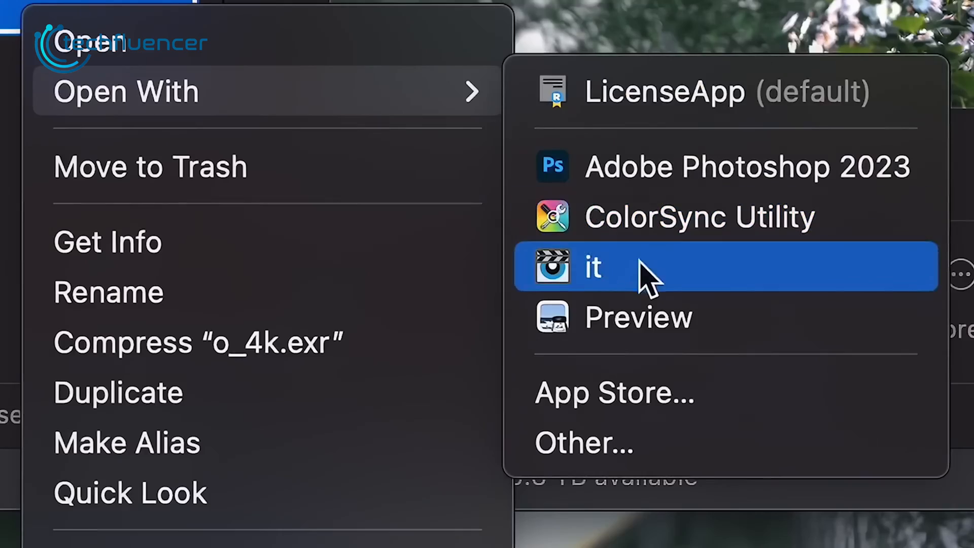
# Open o_4k.exr from Finder with the it viewer app.
pyautogui.click(592, 266)
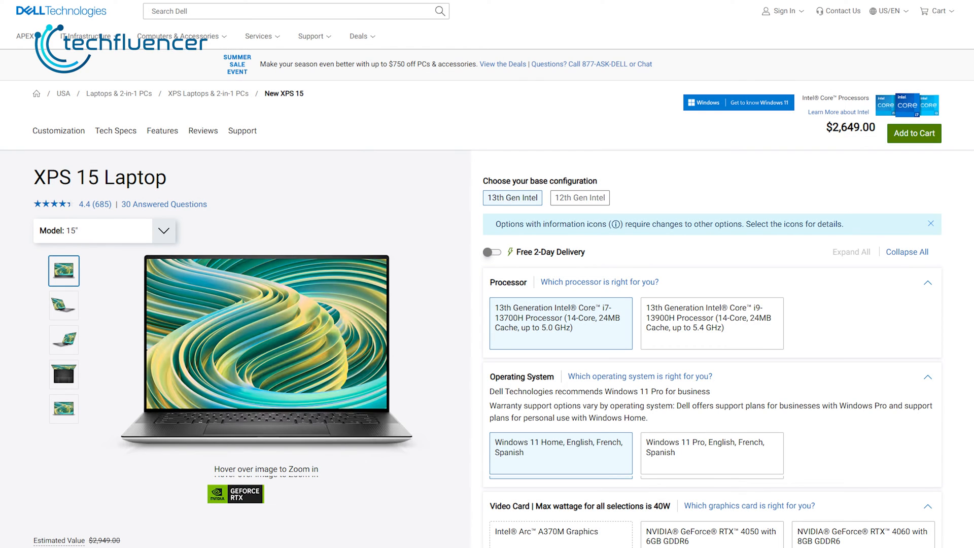
# Scroll the configurator to review RTX 4070, 32 GB, 2 TB SSD, 3.5K OLED and the $2,649.00 price.
pyautogui.scroll(-3)
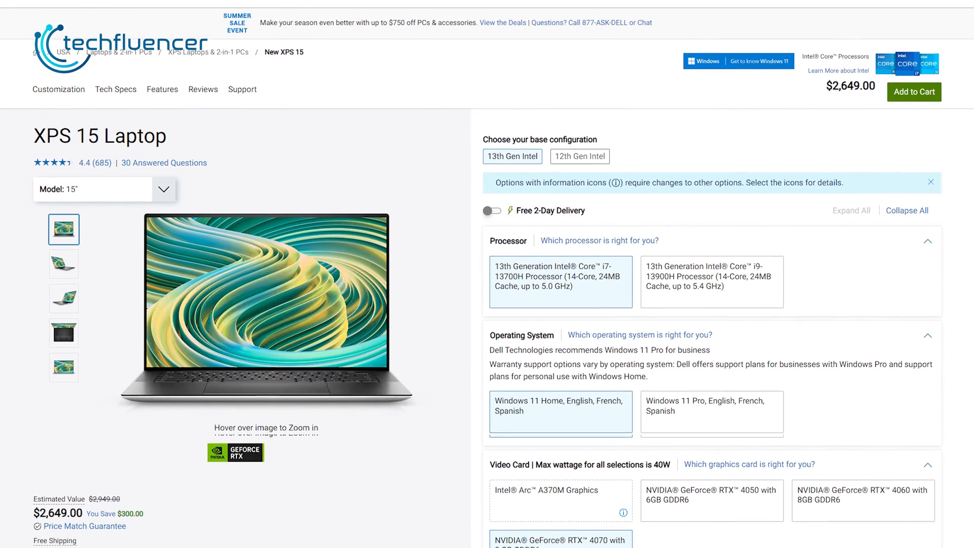
pyautogui.scroll(-3)
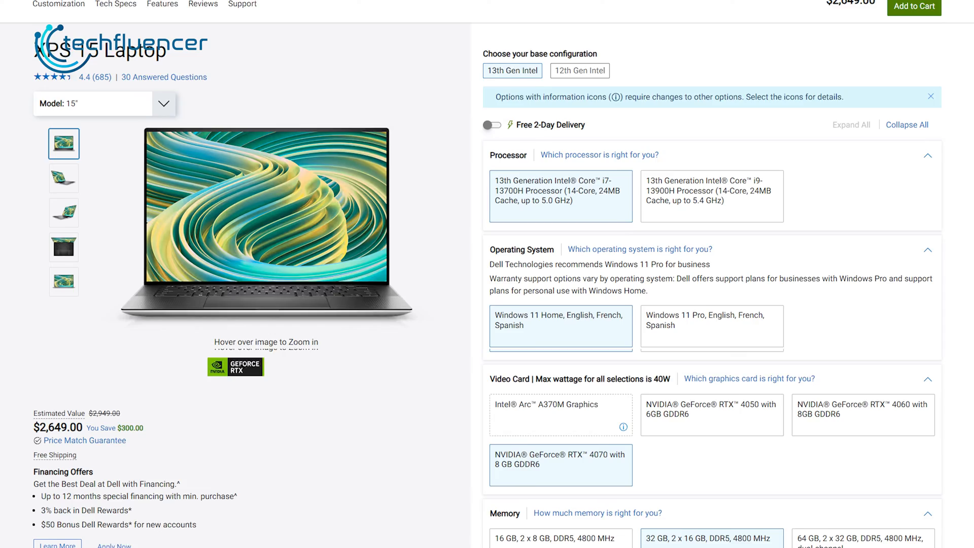
pyautogui.scroll(-3)
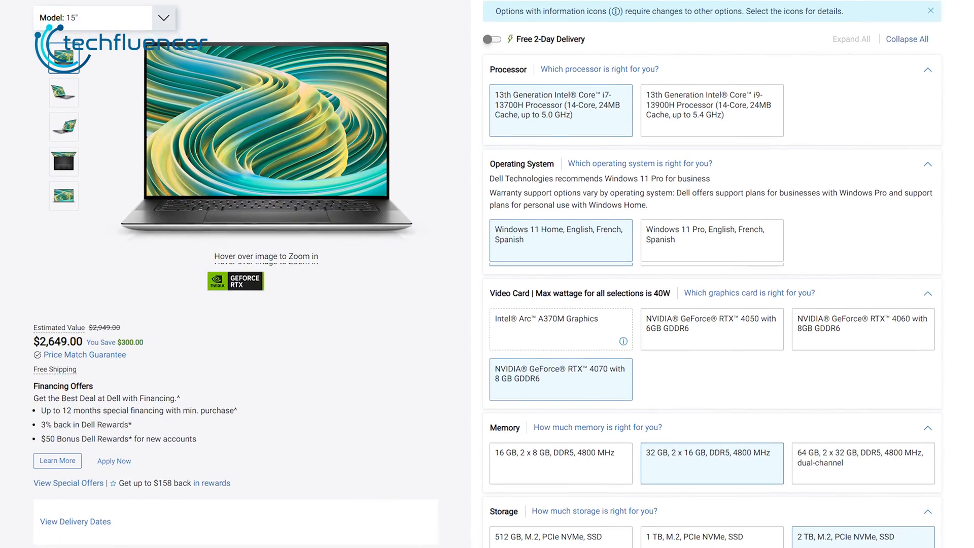
pyautogui.scroll(-3)
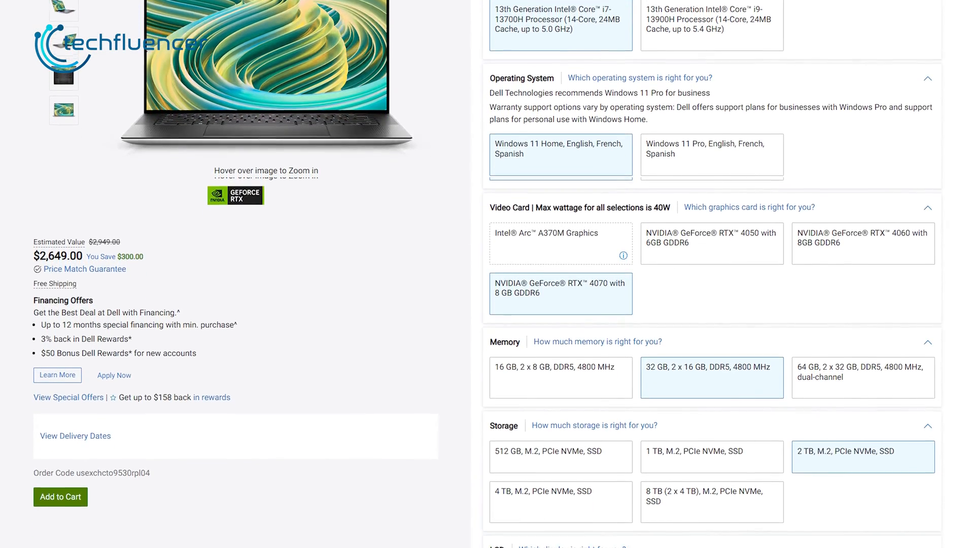
pyautogui.scroll(-3)
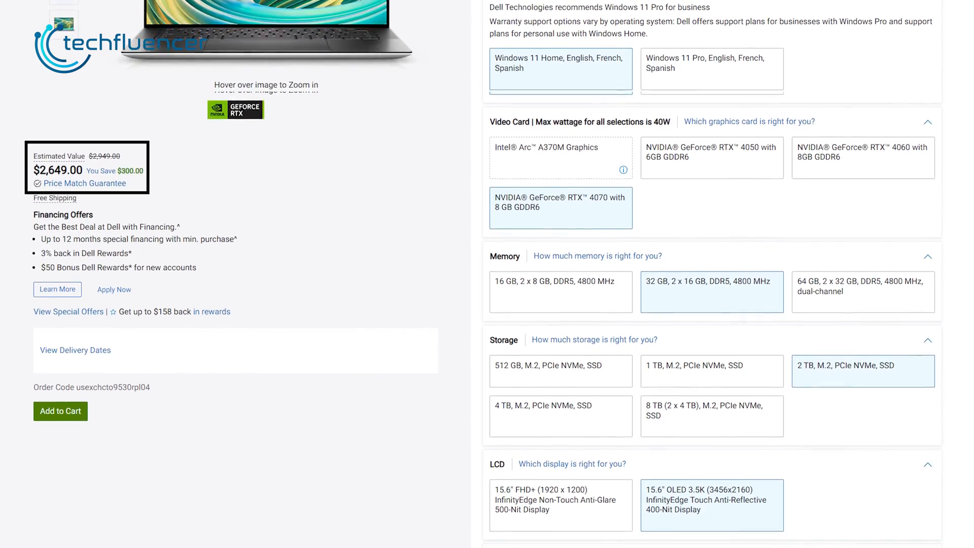